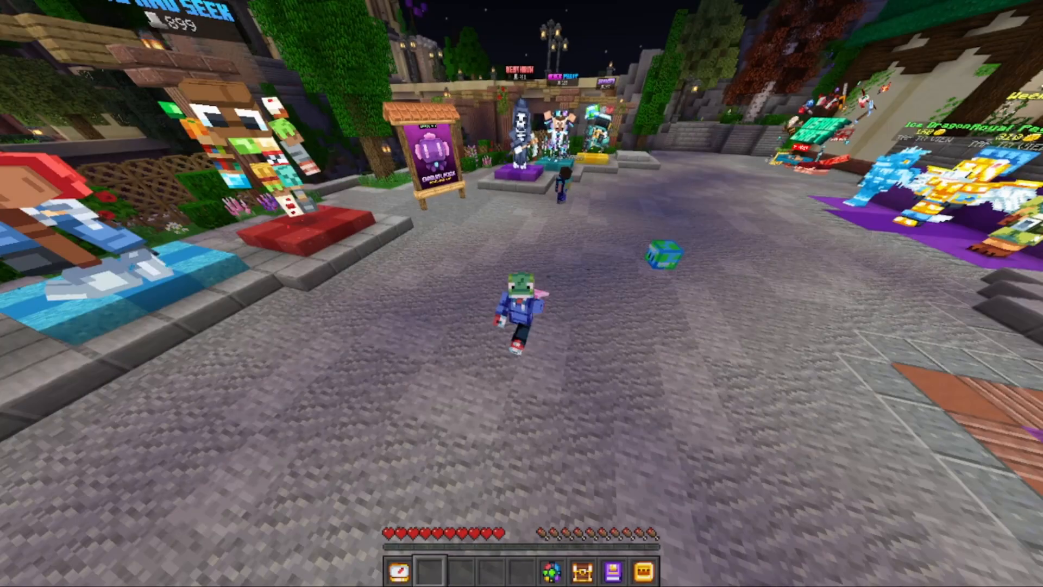
mouse_move(522, 294)
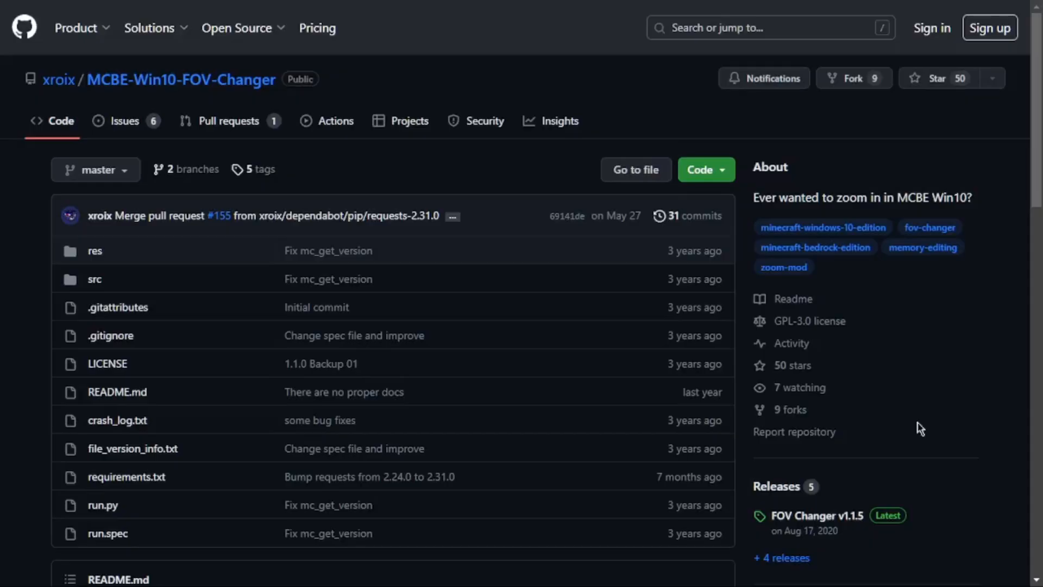
mouse_move(407, 282)
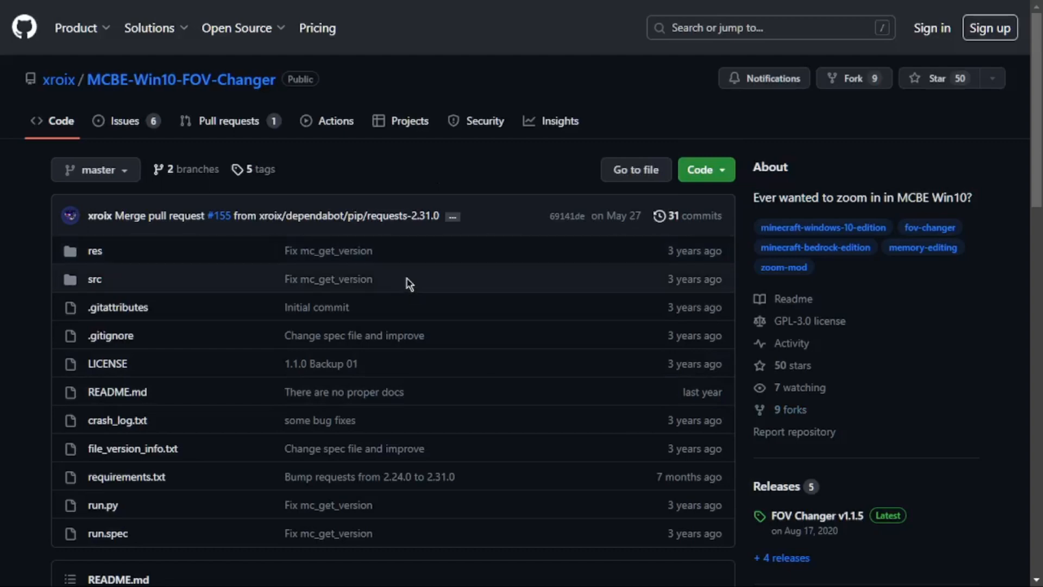
Read the README's Compatible Versions and Features sections, noting the FOV zoom feature.
scroll(down, 3)
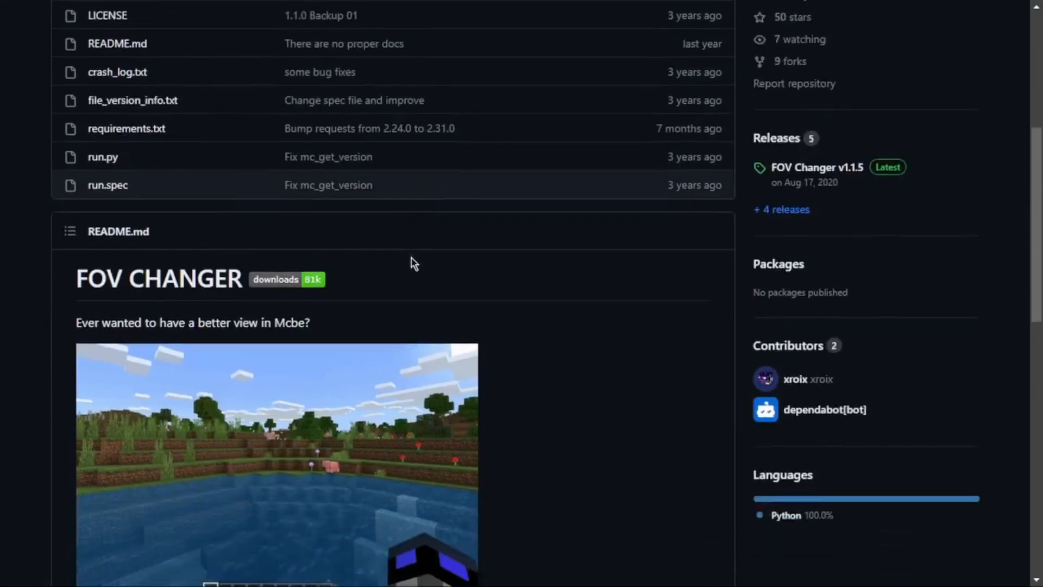
scroll(down, 3)
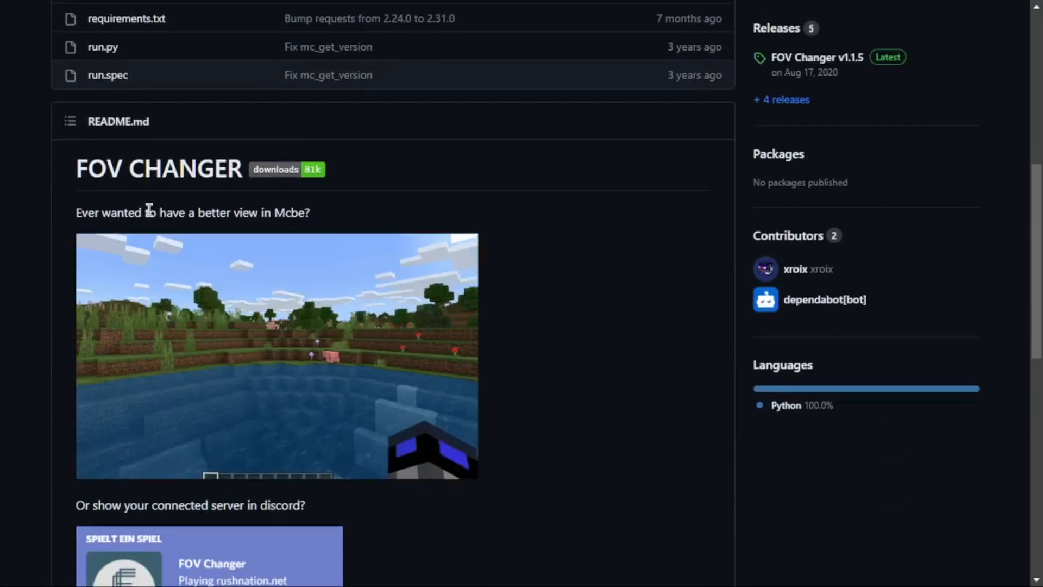
scroll(down, 3)
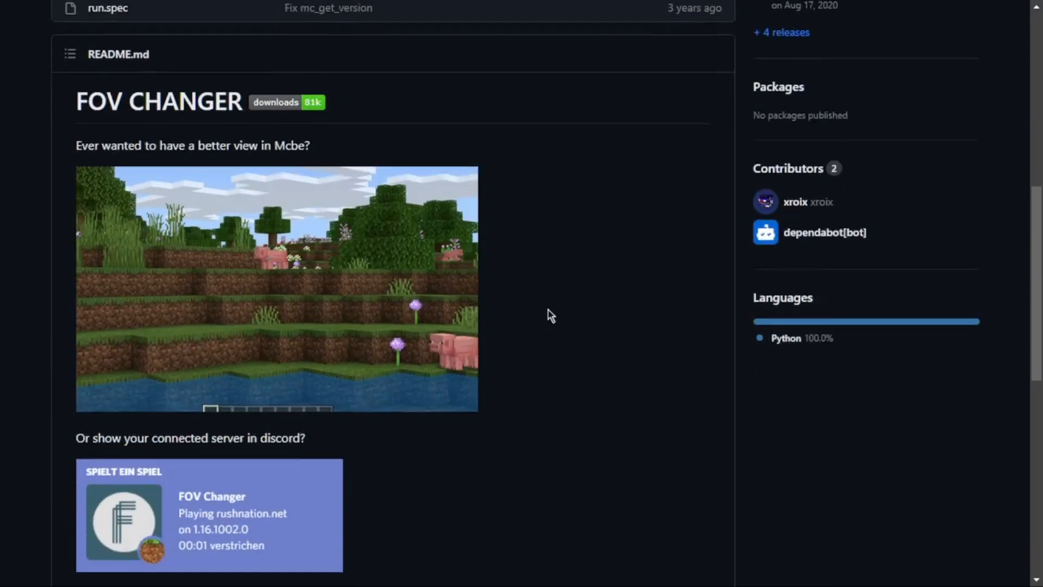
scroll(down, 3)
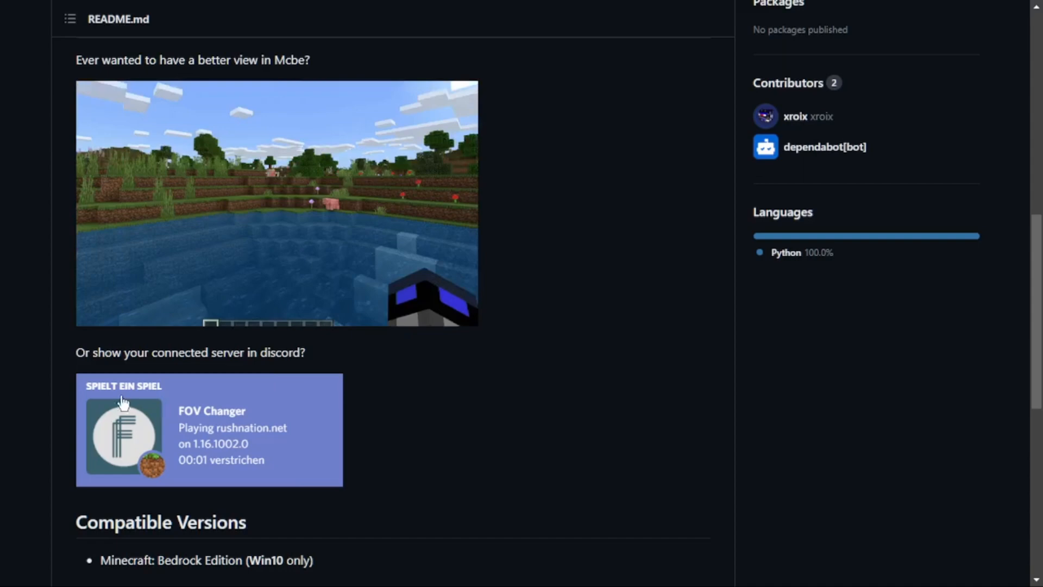
scroll(down, 3)
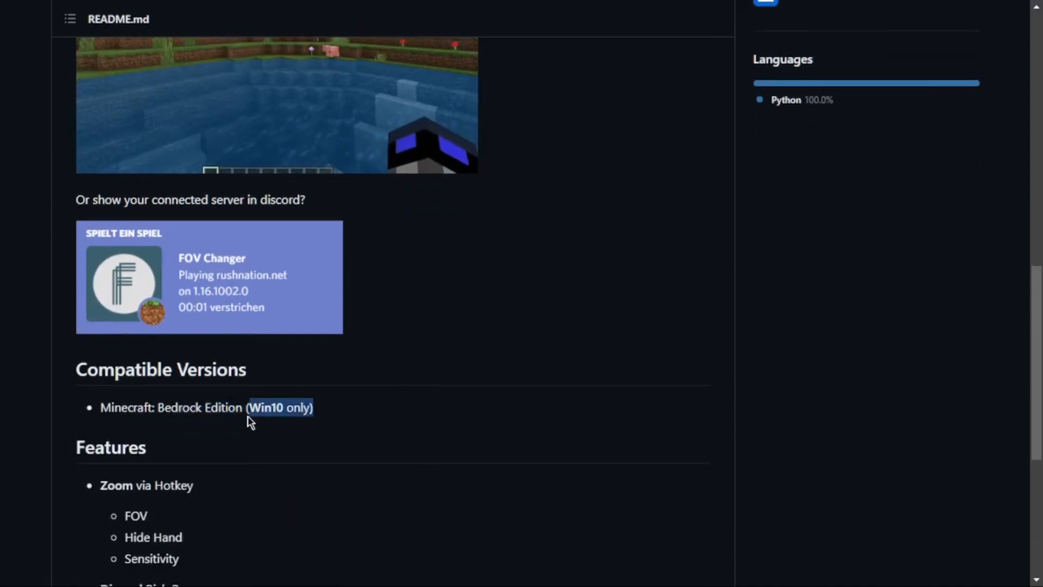
scroll(down, 3)
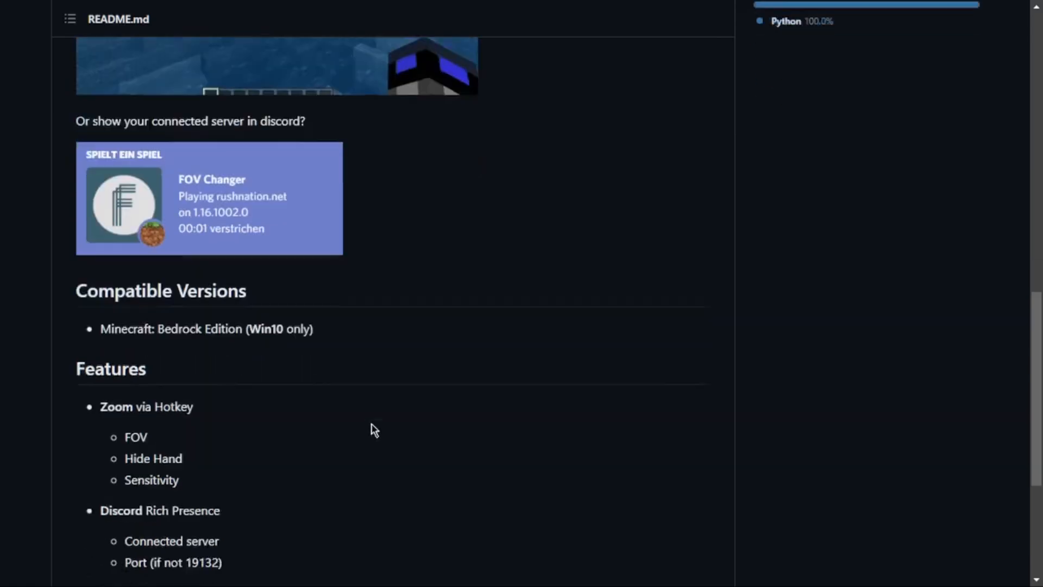
scroll(down, 3)
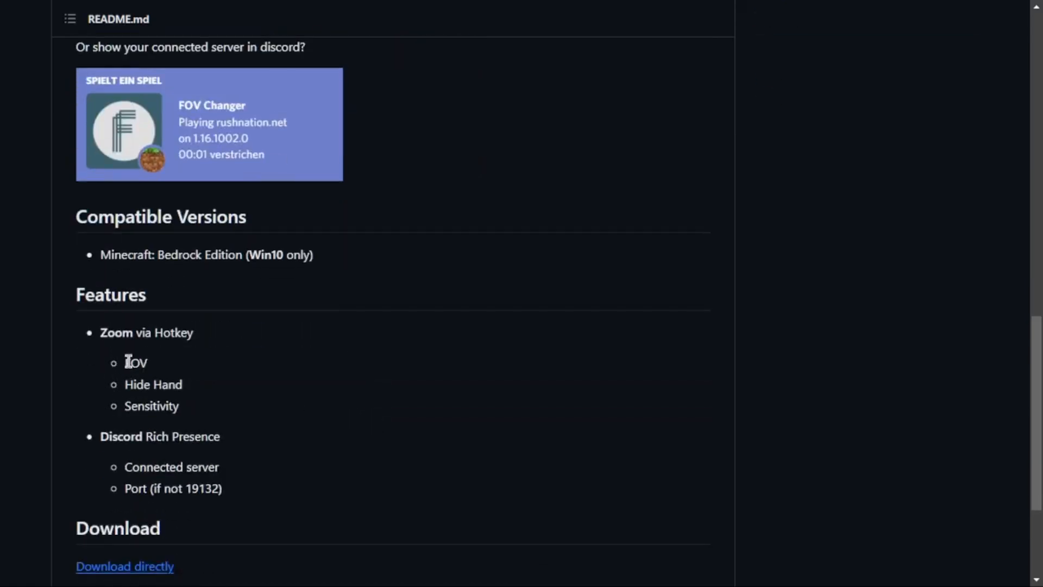
double_click(136, 363)
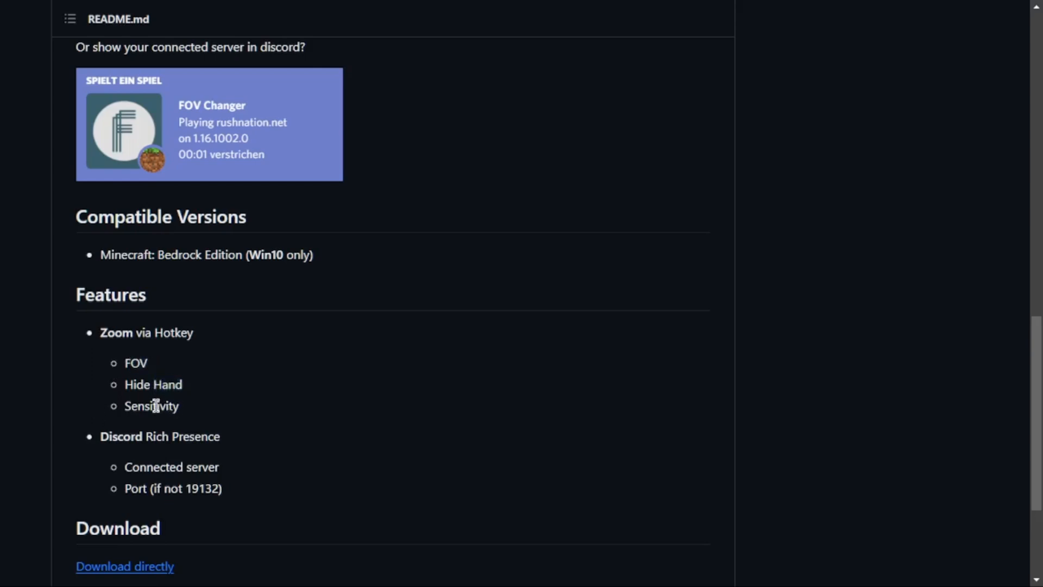
Start the direct download of FOV Changer from the README's download section.
scroll(down, 3)
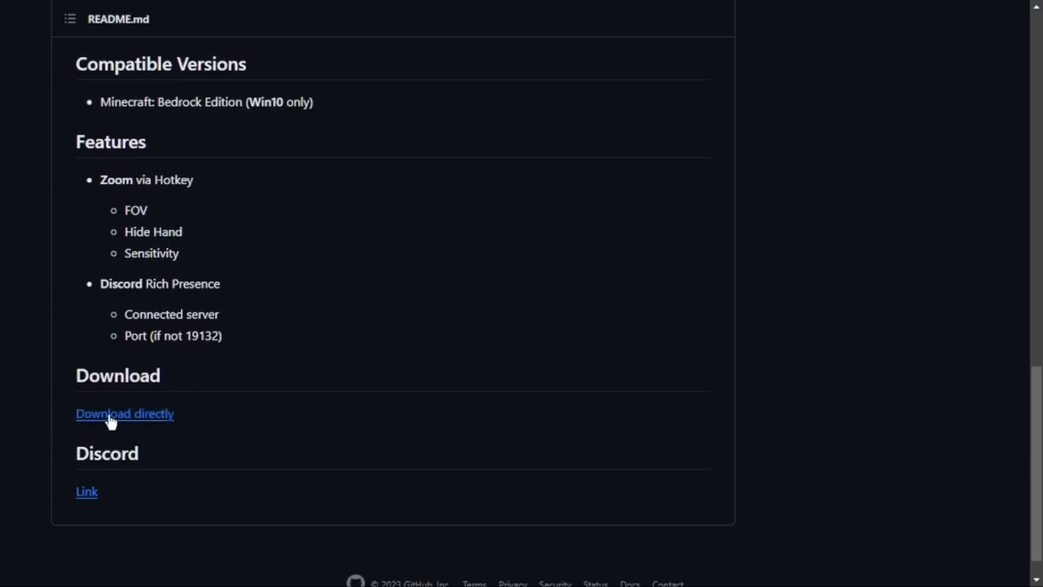
click(124, 413)
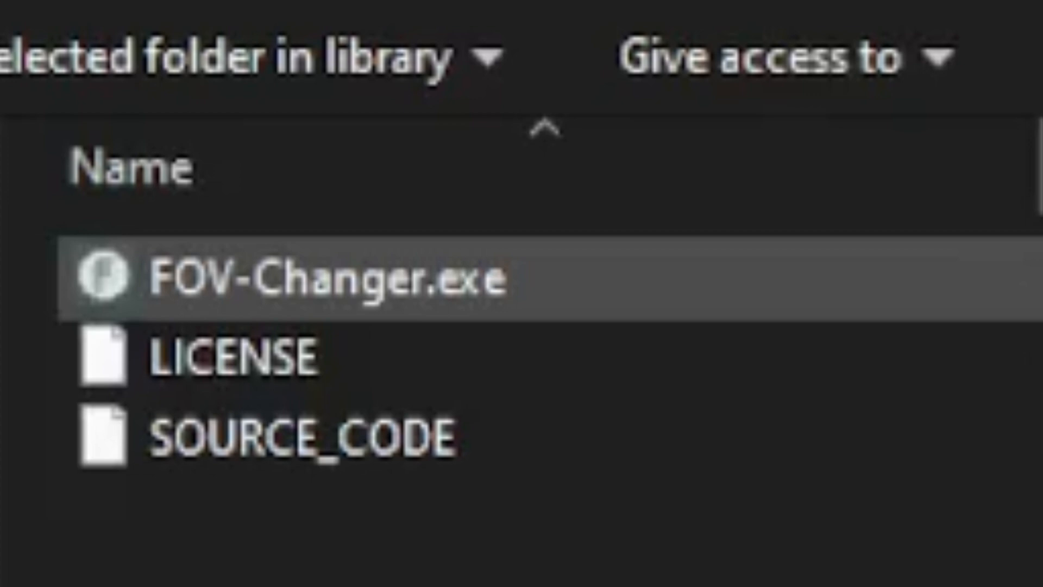
Launch FOV-Changer.exe from the downloaded folder.
click(233, 360)
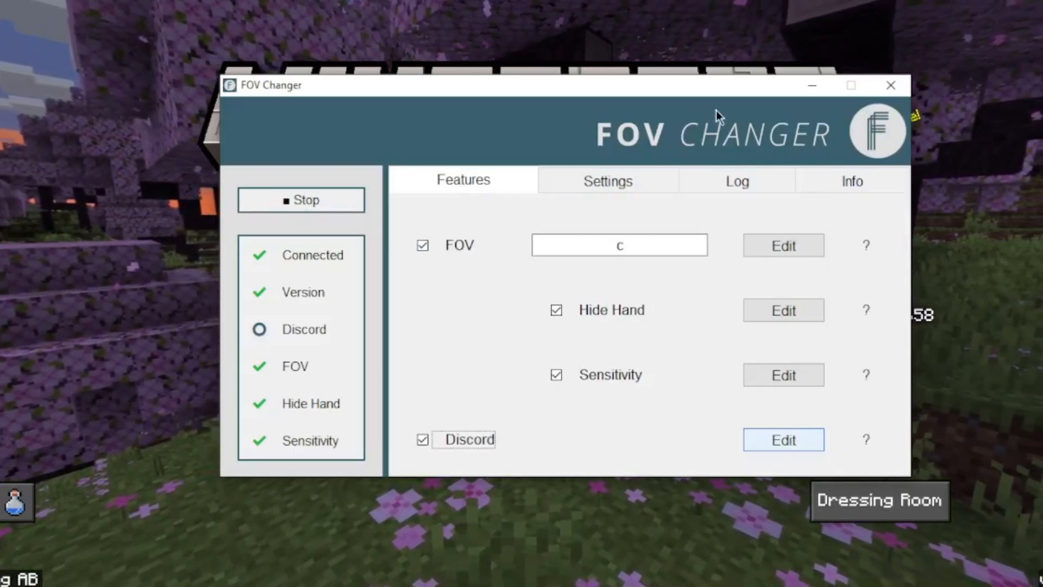
Stop the running FOV changer and toggle the FOV zoom feature off and back on.
click(299, 200)
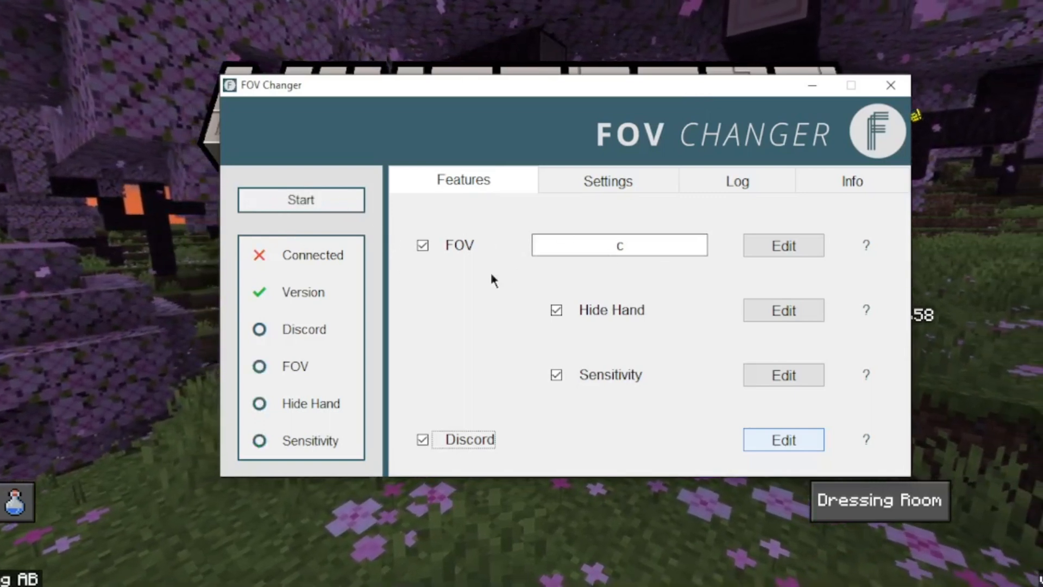
click(619, 244)
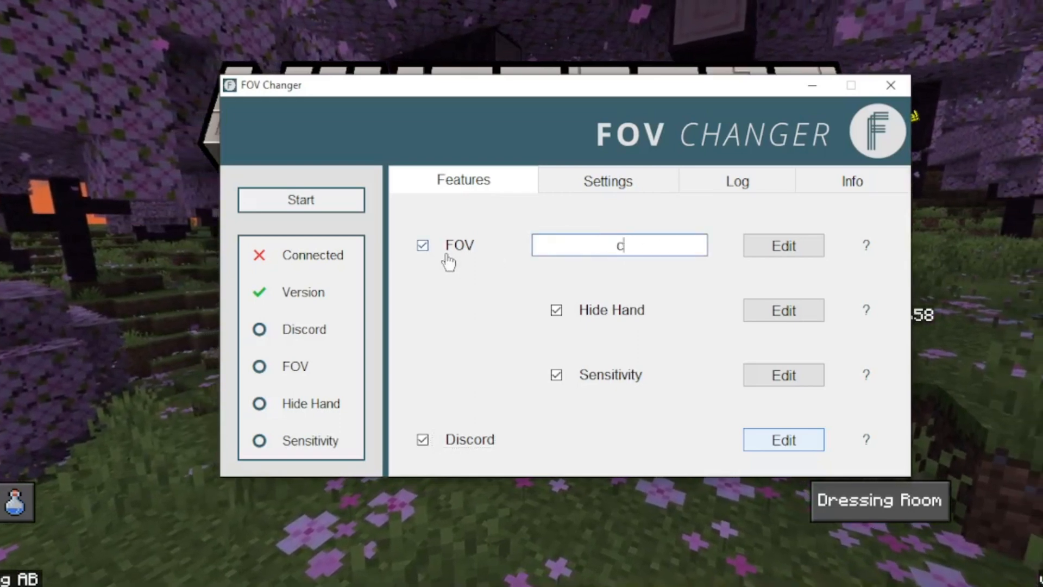
click(423, 244)
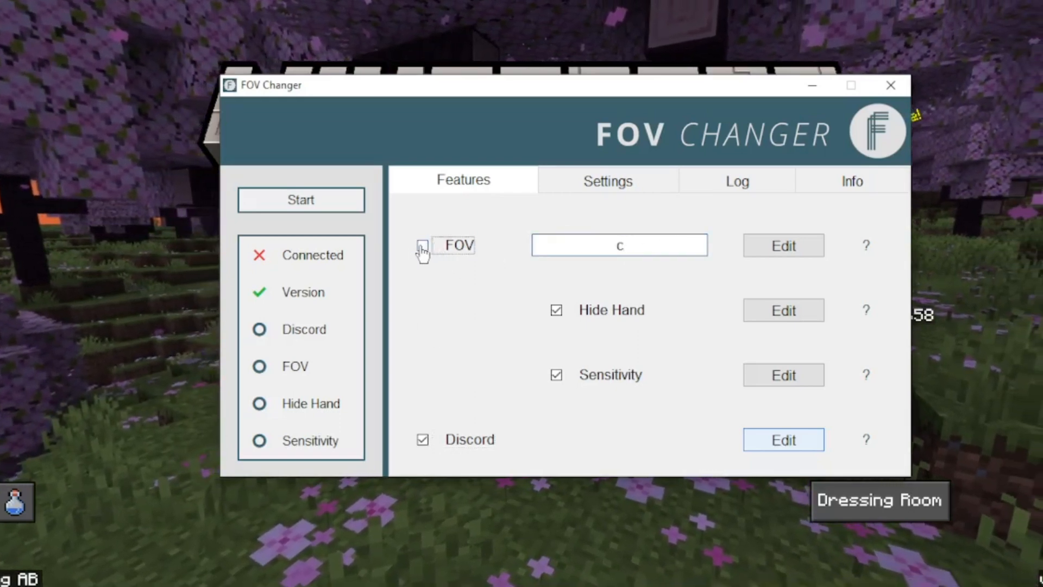
click(783, 245)
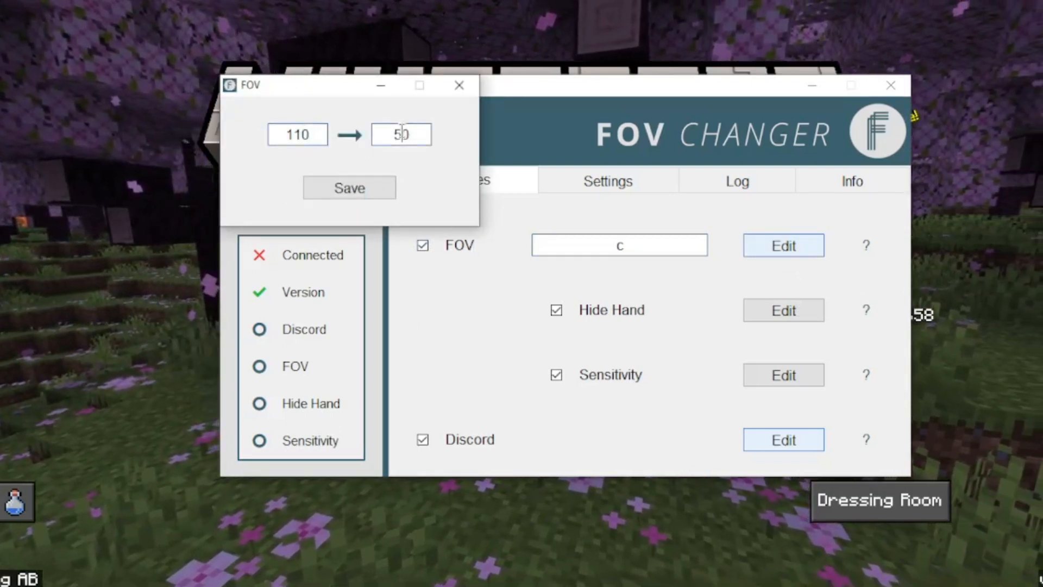
Enter 30 as the zoomed FOV target in the FOV value editor.
text(30)
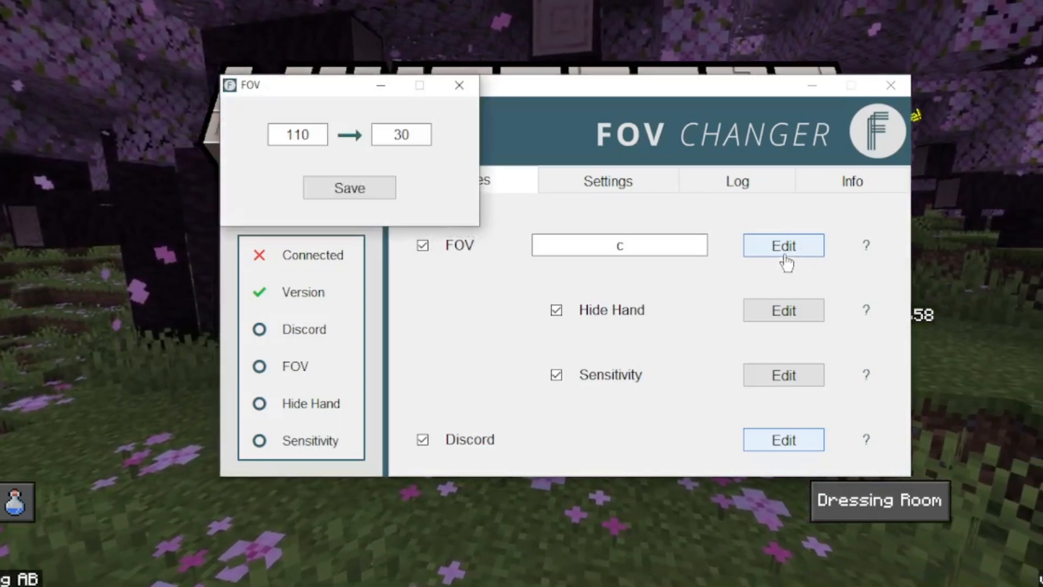
click(298, 135)
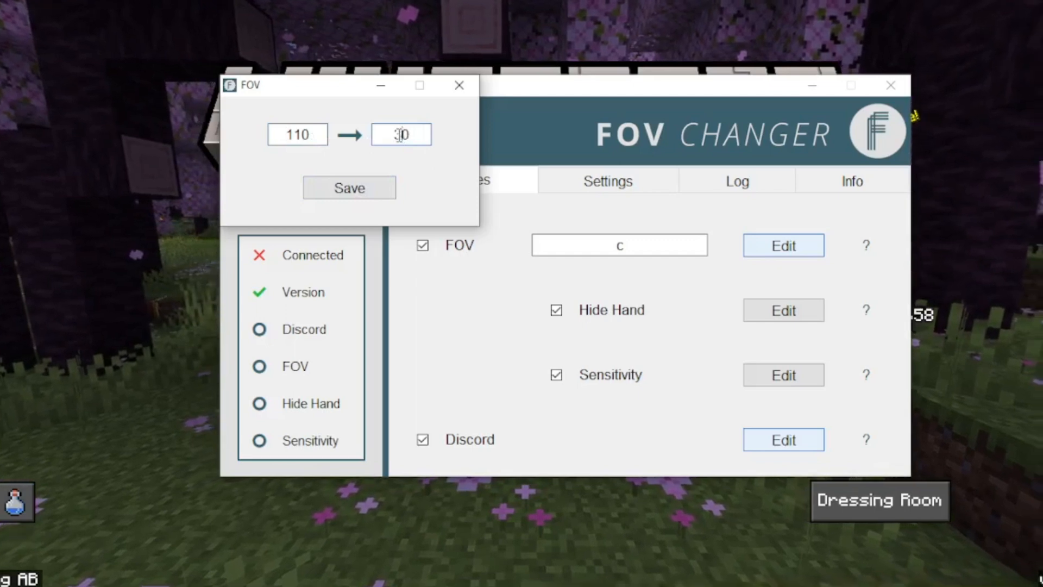
click(349, 187)
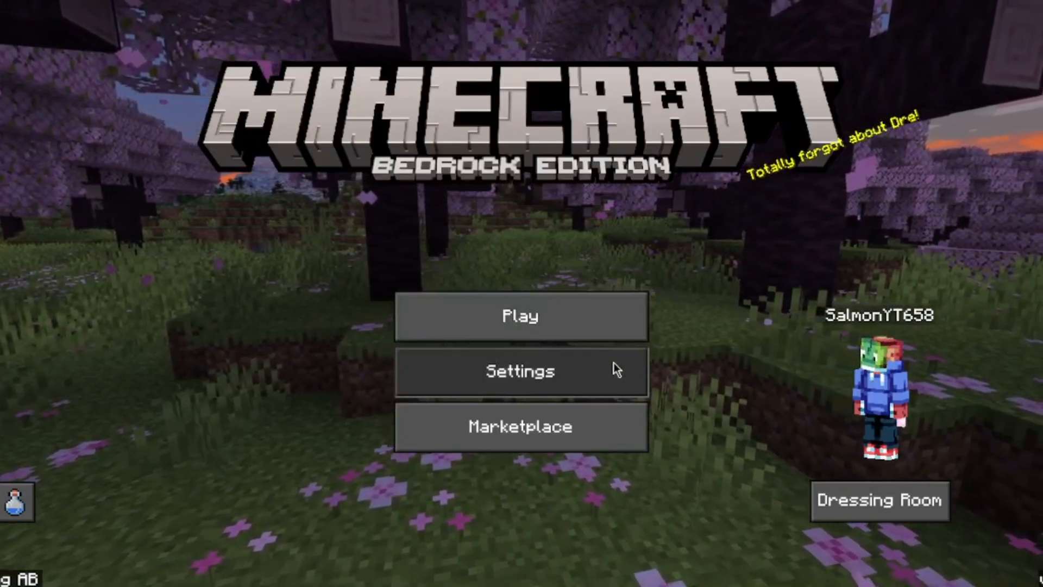
Check the in-game FOV slider, reading 110°, in Minecraft's Video settings.
click(520, 371)
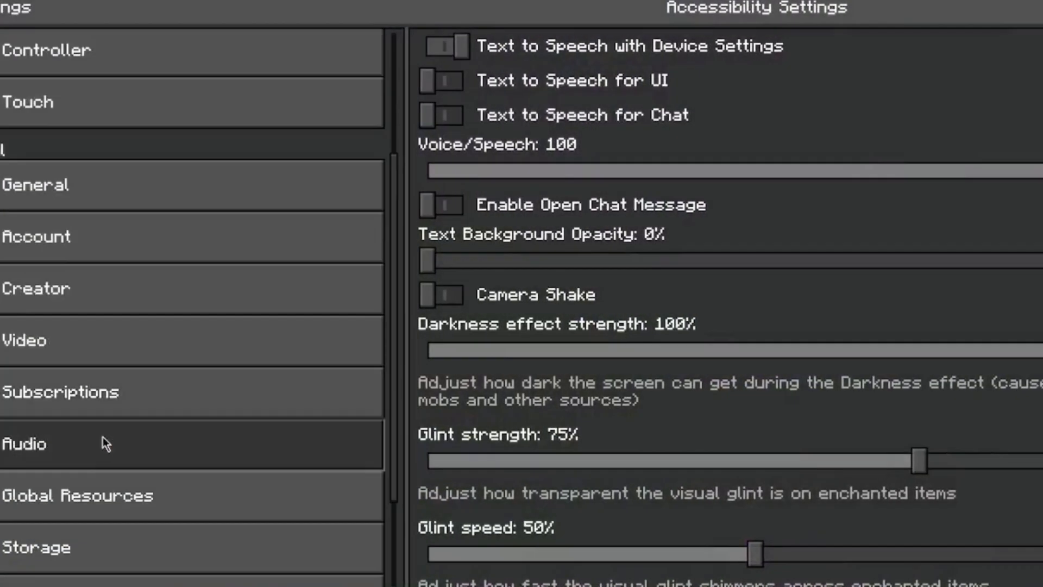
click(24, 340)
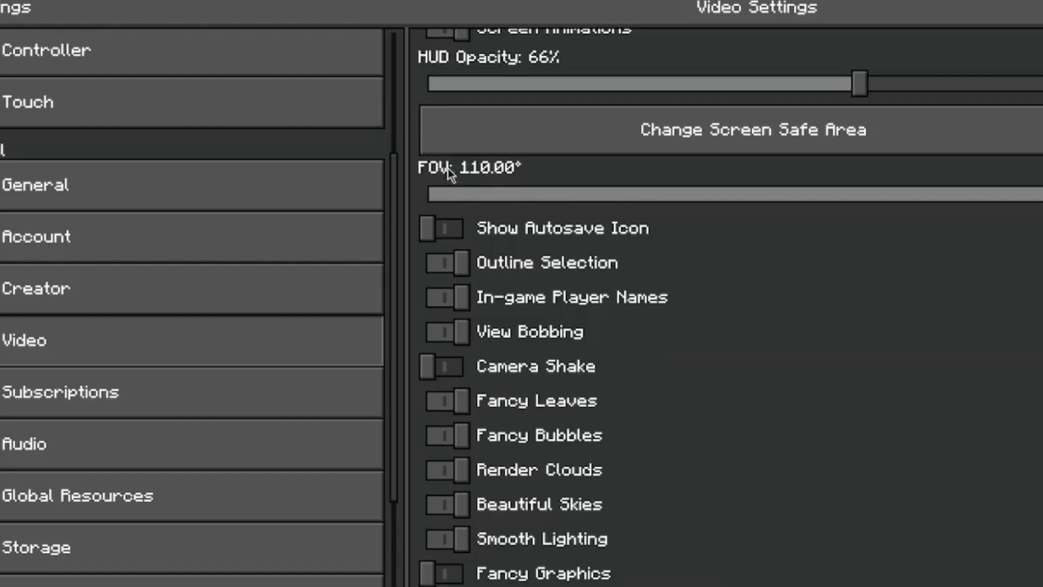
mouse_move(449, 174)
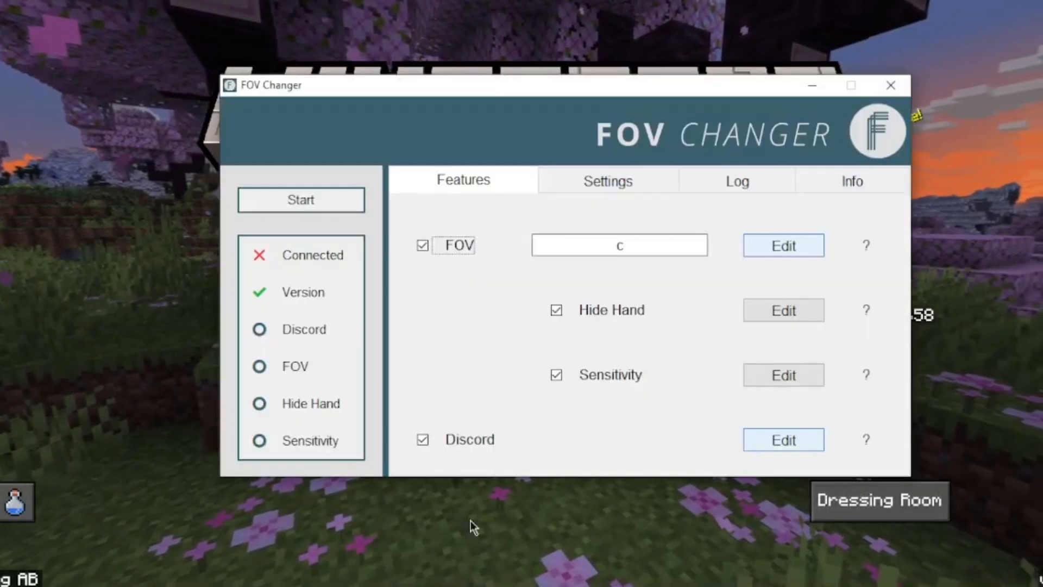
Save the FOV edit as 110 → 30.
click(783, 244)
text(110)
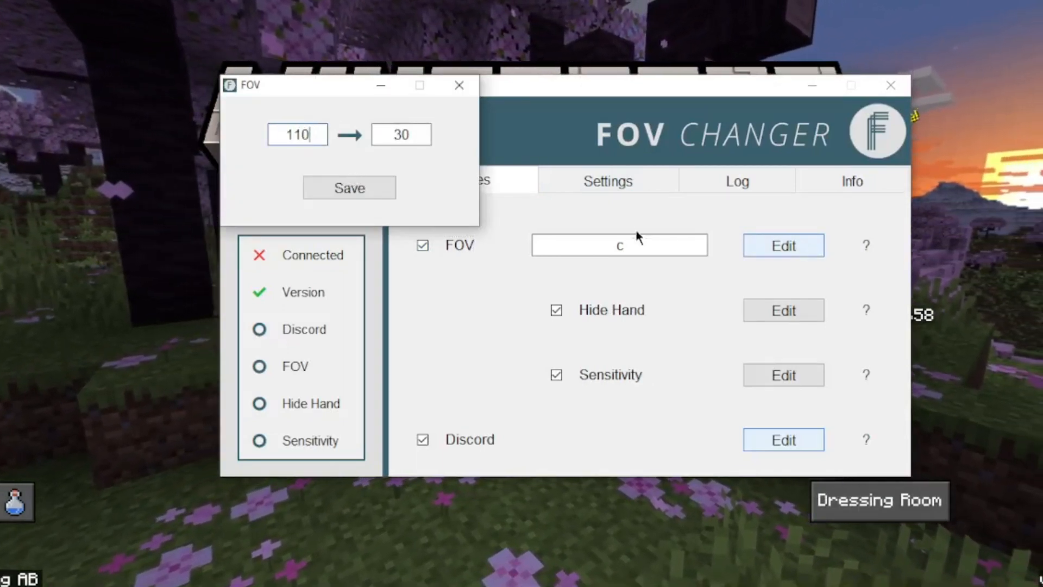
click(349, 187)
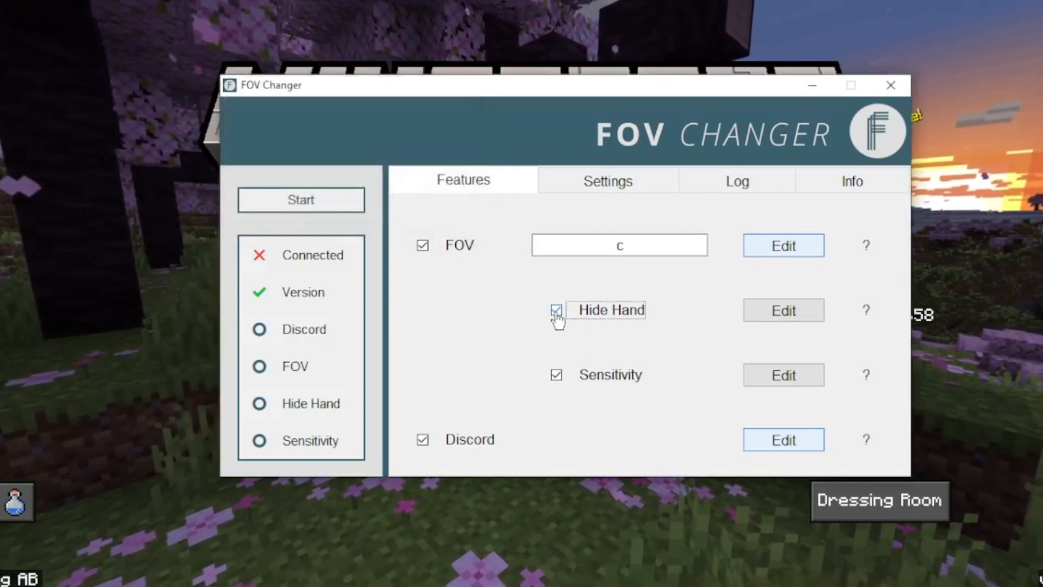
Save the Hide Hand edit as 0 → 1, ready to edit Sensitivity next.
click(783, 310)
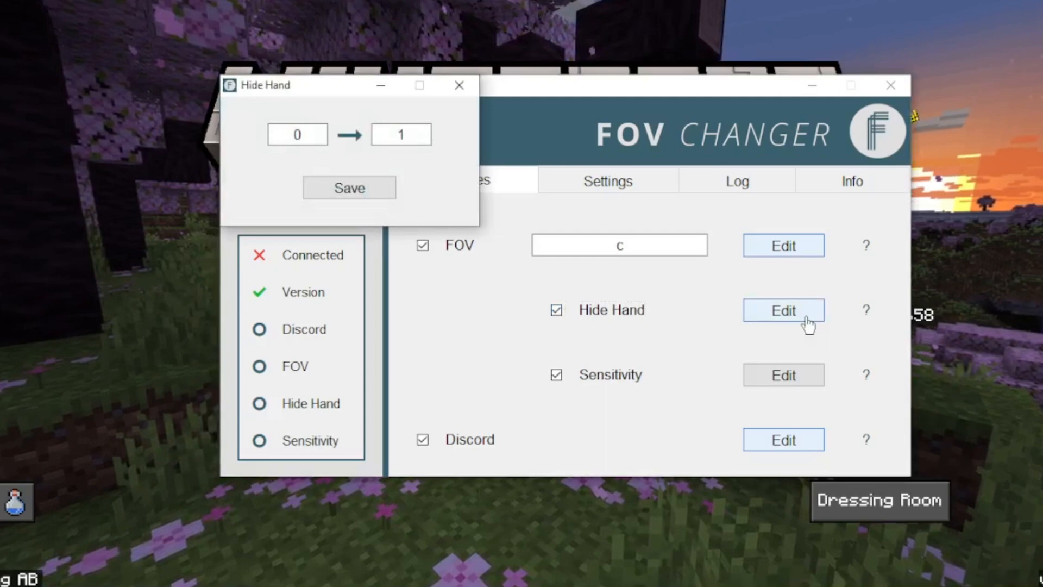
click(296, 135)
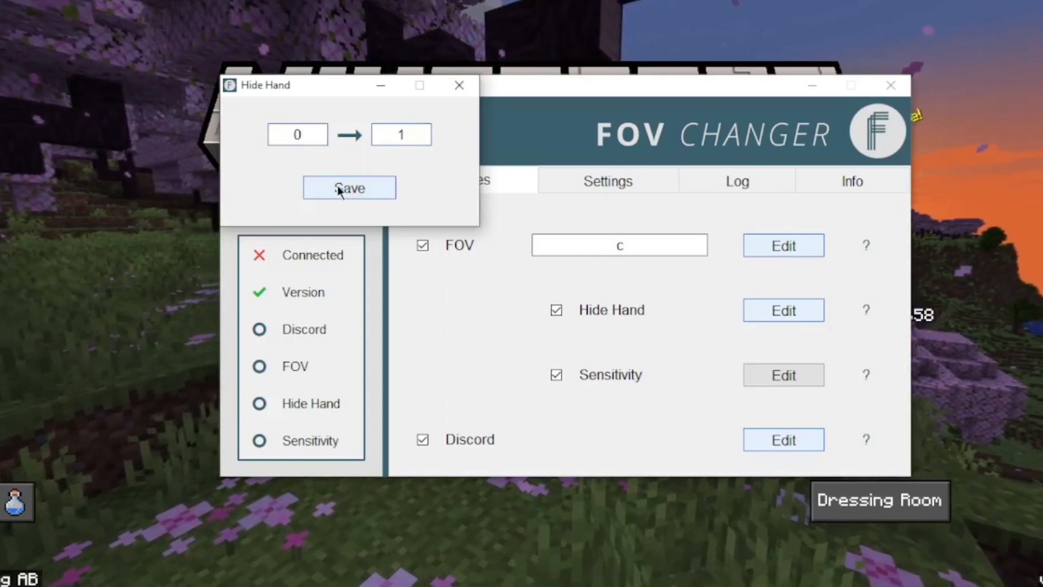
click(349, 188)
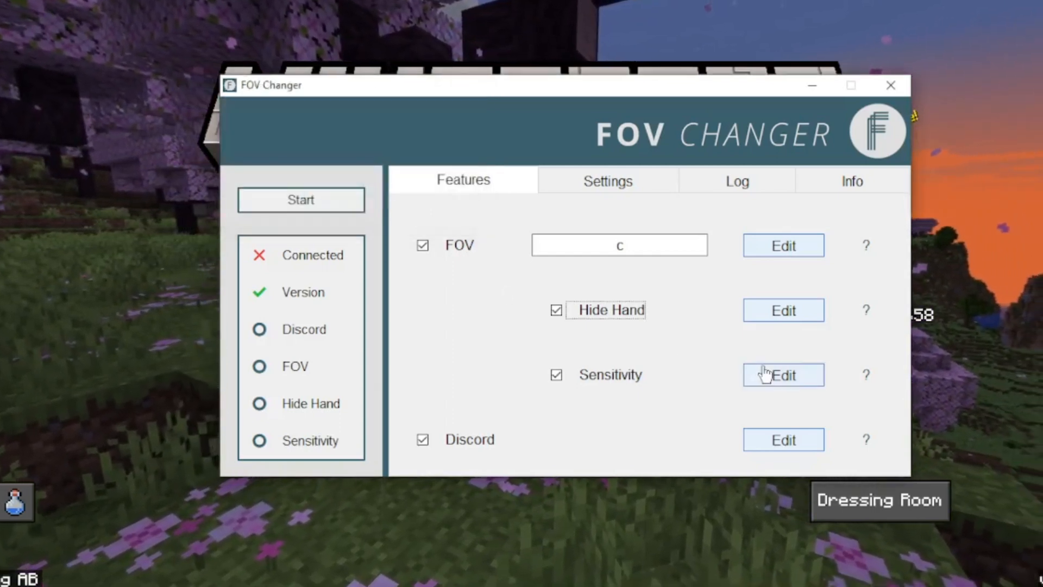
click(783, 375)
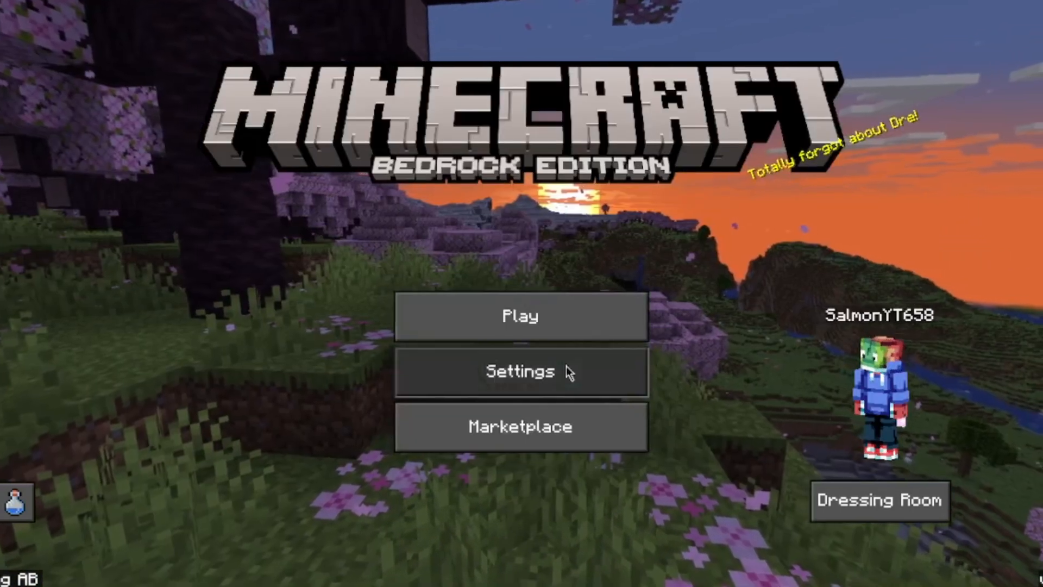
Check Camera Sensitivity, reading 55, in Minecraft's Keyboard & Mouse settings.
click(520, 372)
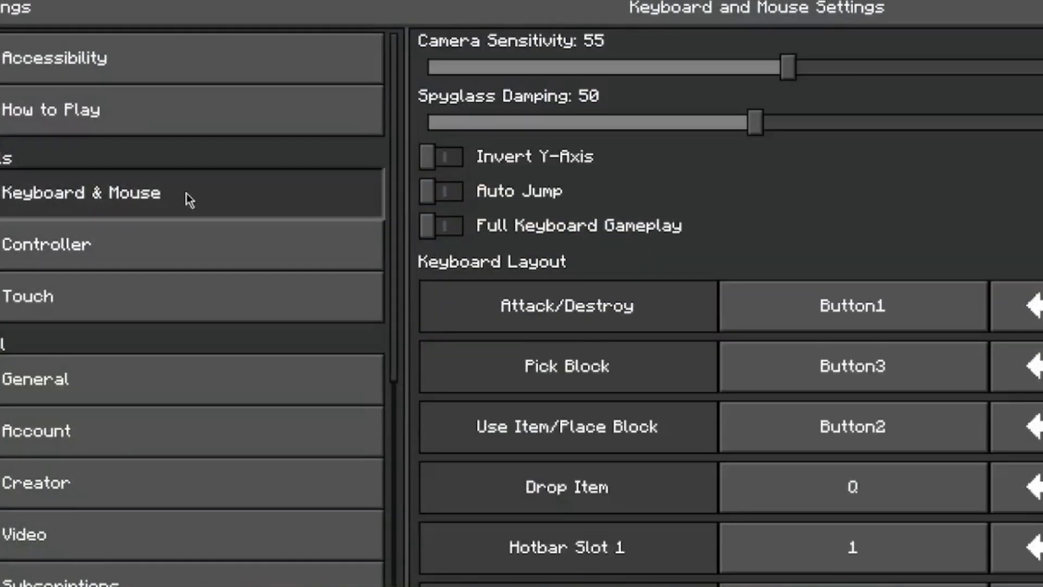
mouse_move(200, 237)
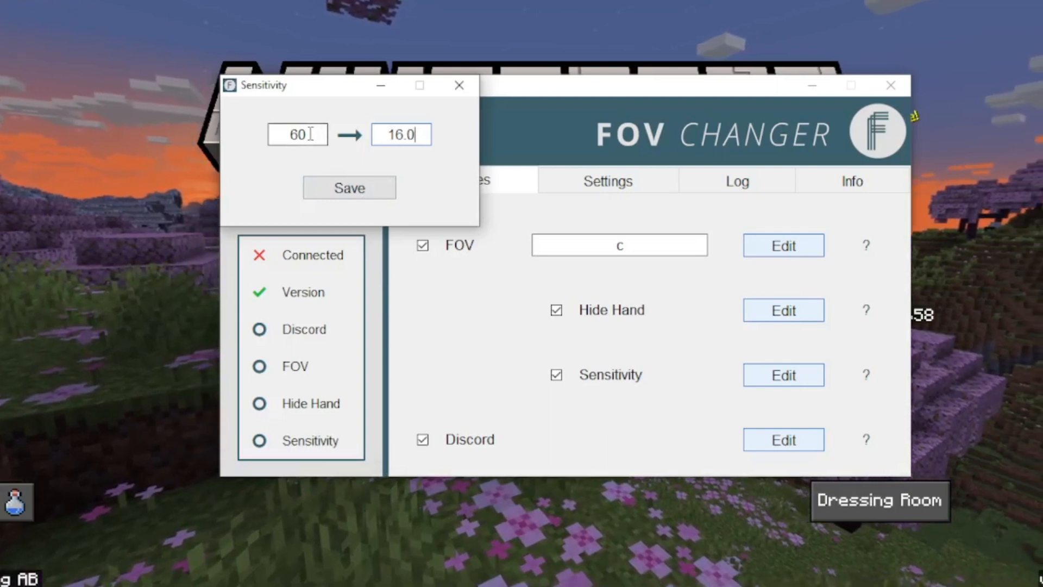
Save the Sensitivity edit as 55 → 16.0.
text(55)
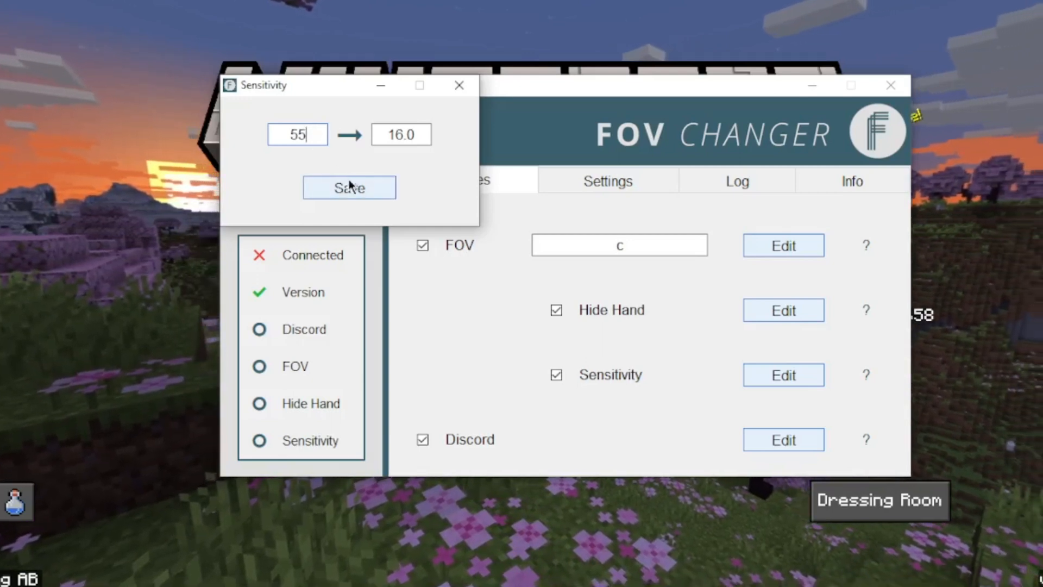
click(784, 439)
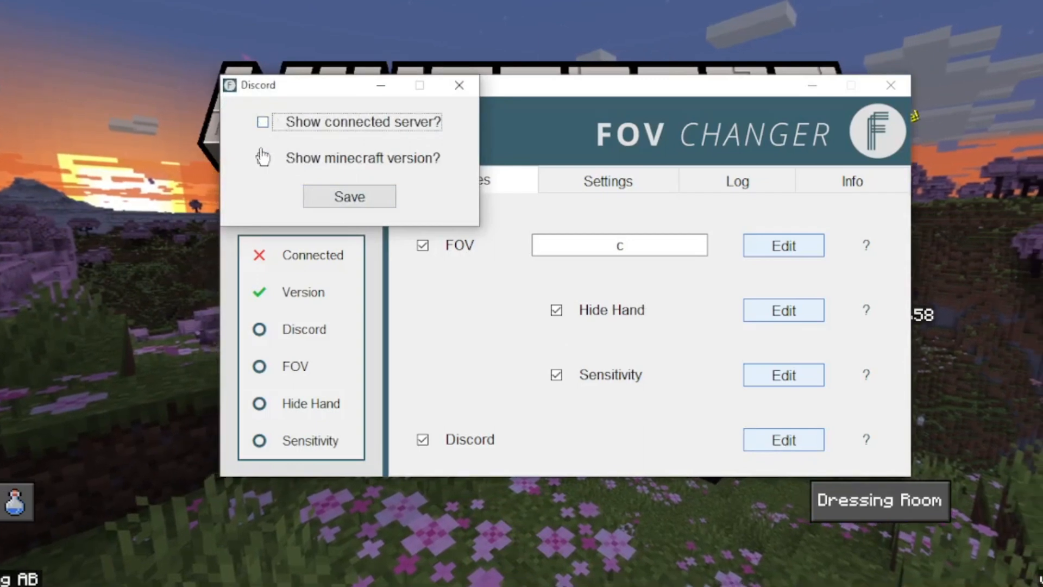
Enable the Discord status options, start FOV Changer and return focus to Minecraft.
click(262, 158)
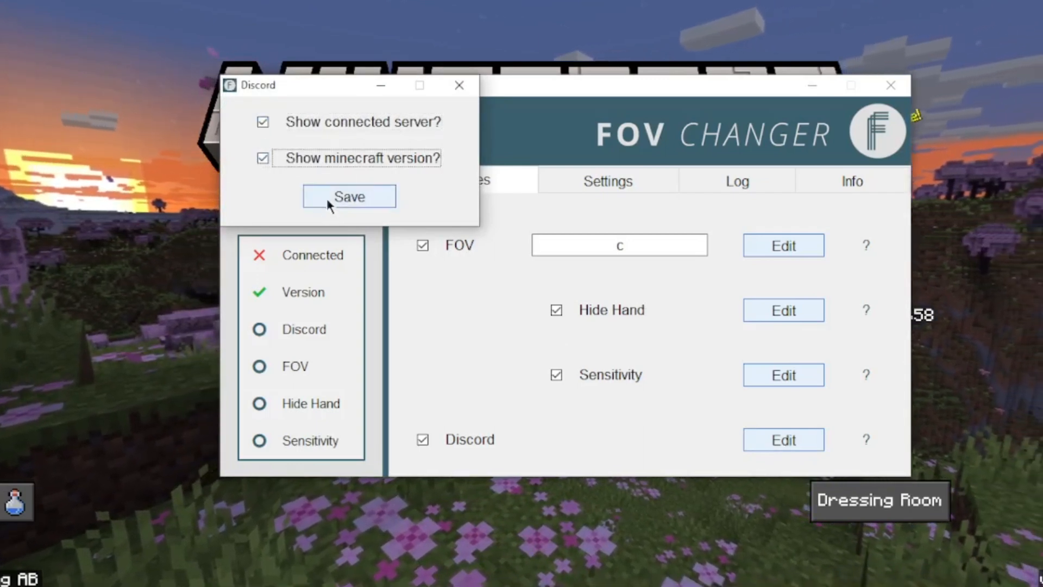
click(348, 196)
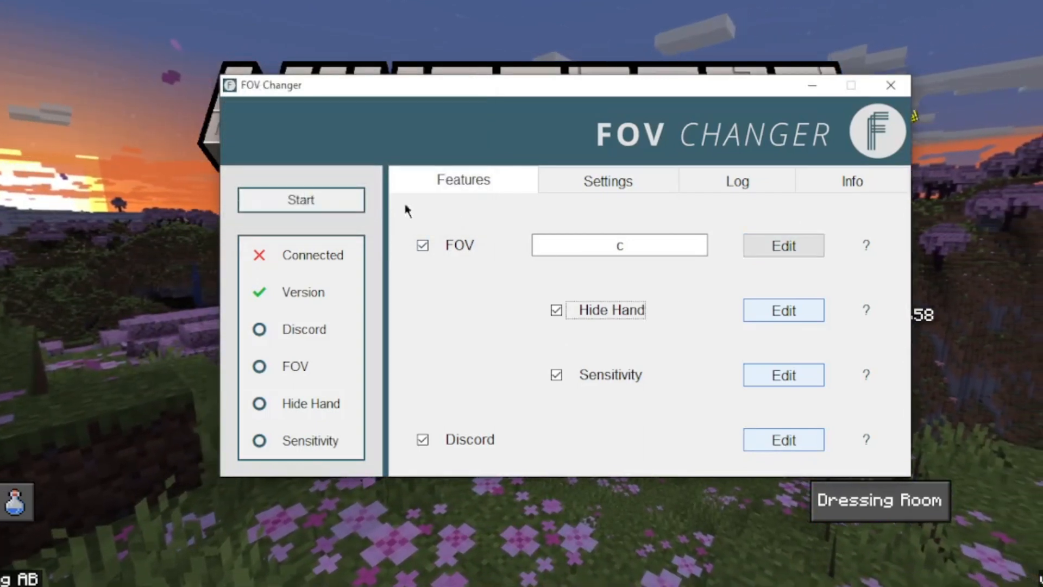
click(301, 200)
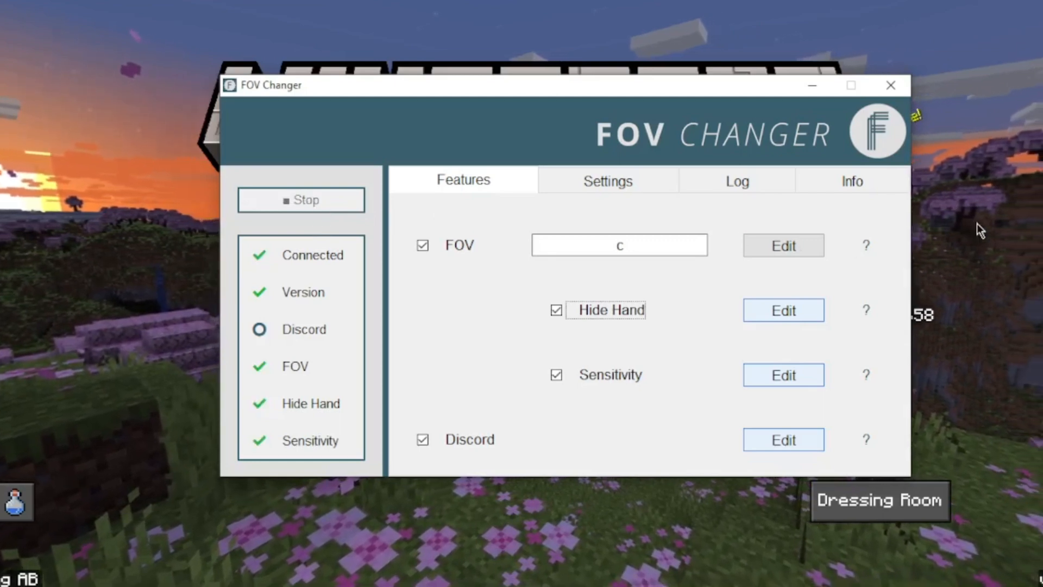
click(618, 245)
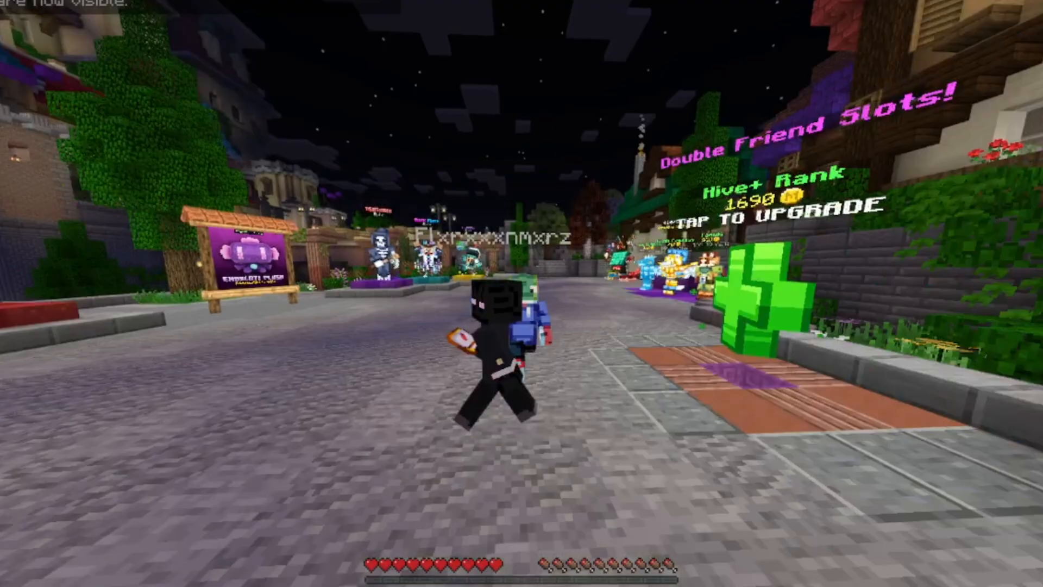
mouse_move(521, 293)
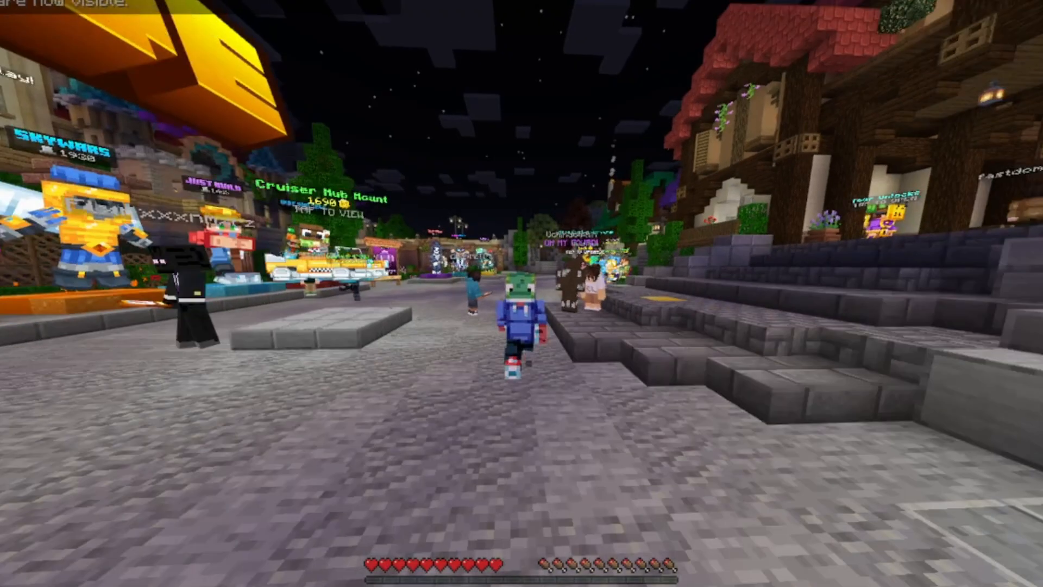
mouse_move(522, 294)
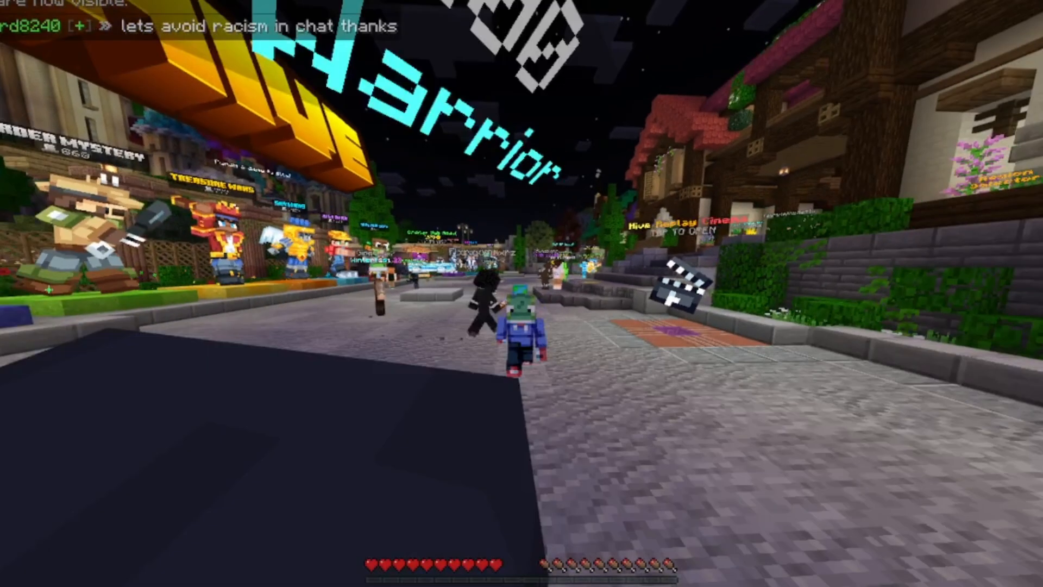